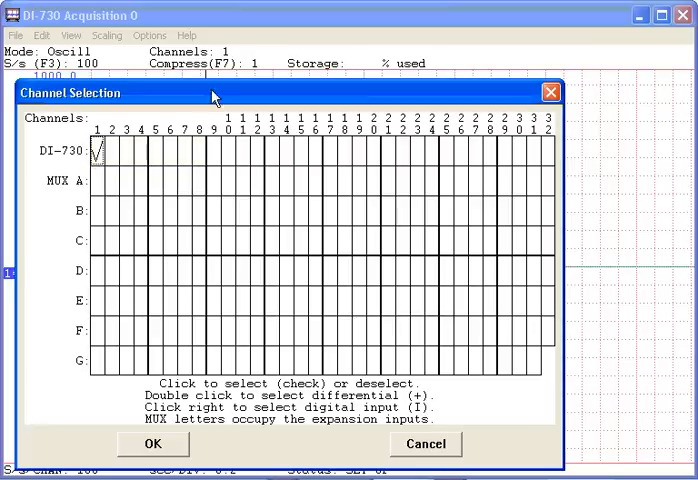
left_click(184, 160)
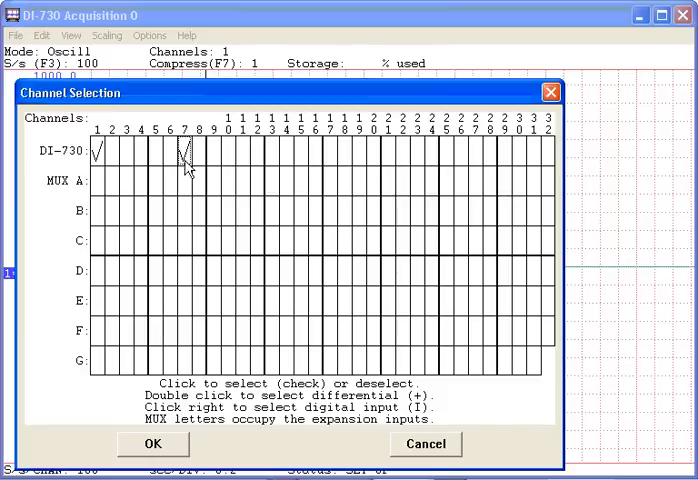
left_click(182, 155)
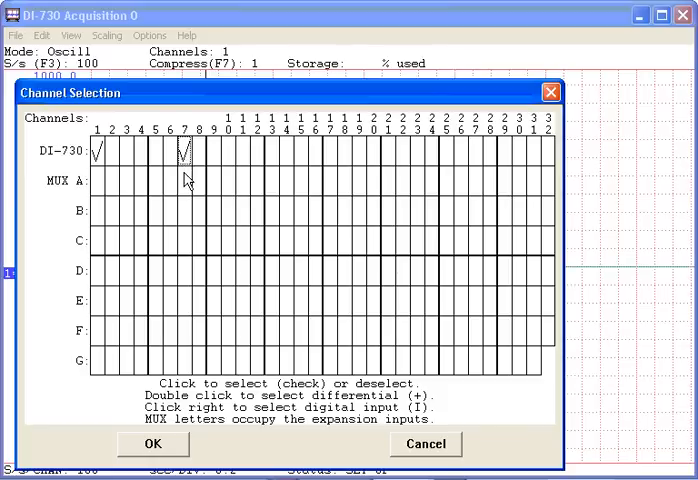
left_click(181, 154)
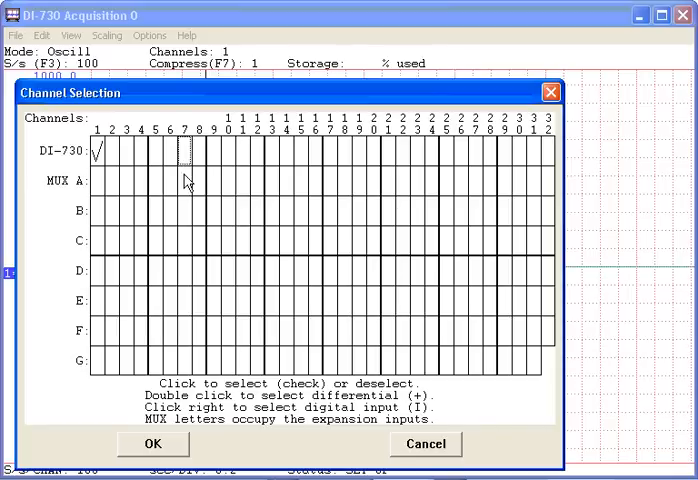